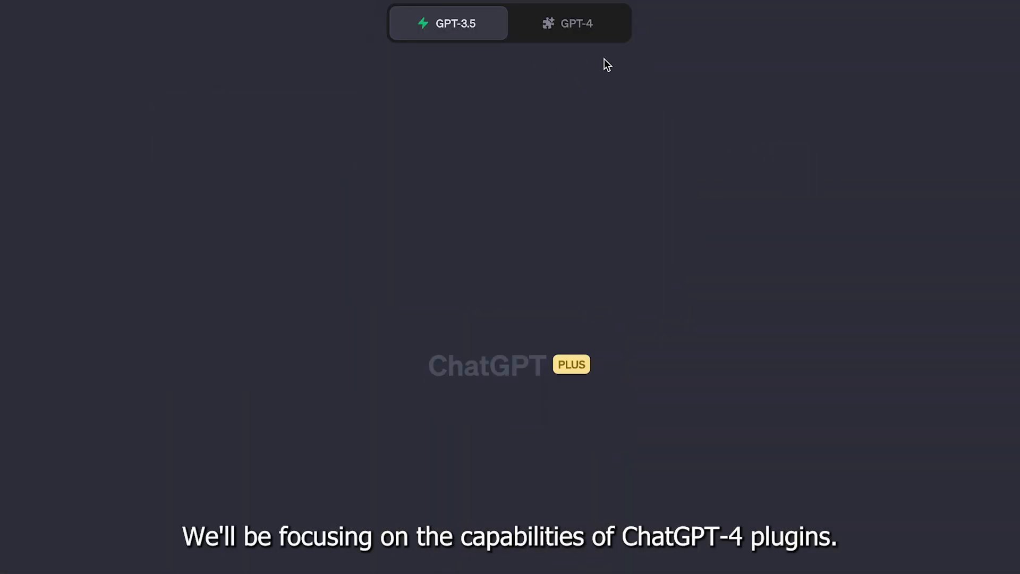
mouse_move(575, 25)
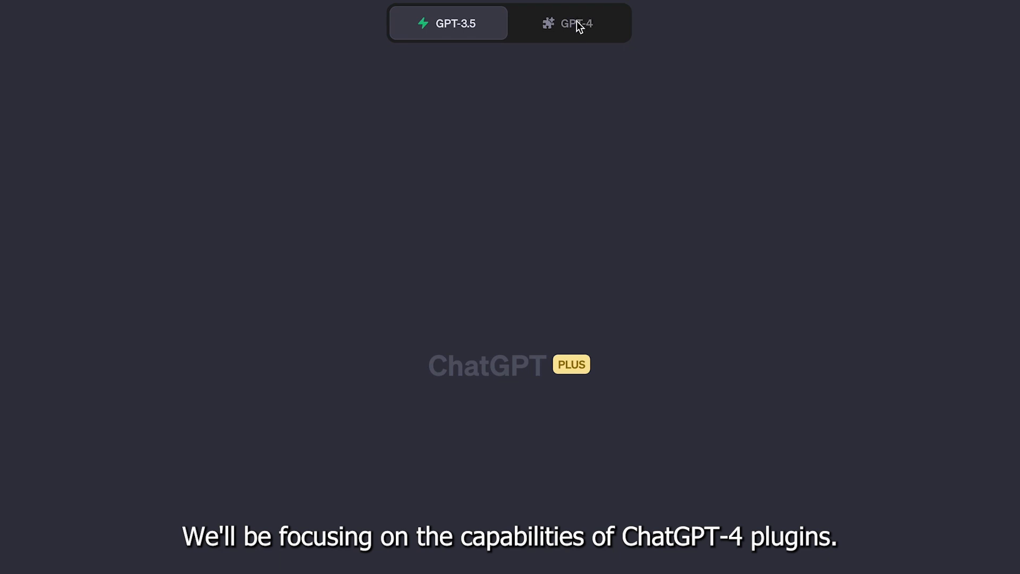
Switch the new chat to GPT-4 and show its enabled plugins list
left_click(569, 22)
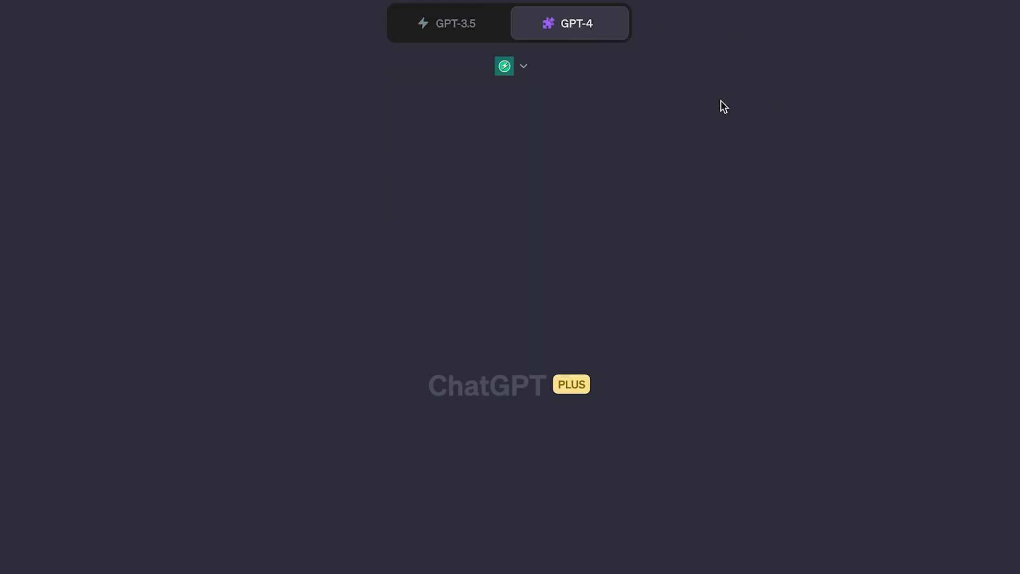
left_click(523, 66)
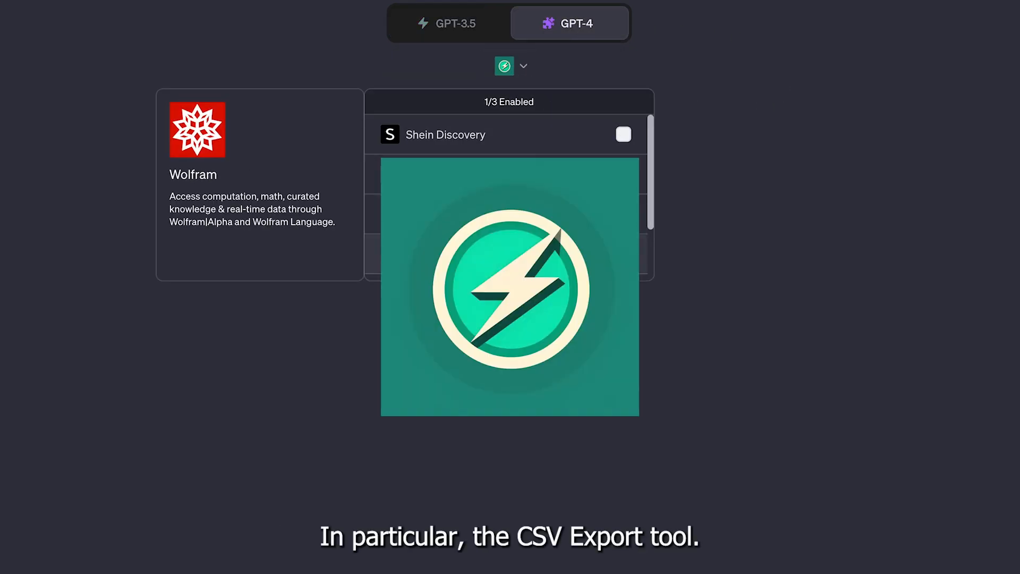
Search the plugin store for 'csv' to find the installed CSV Export plugin
left_click(522, 65)
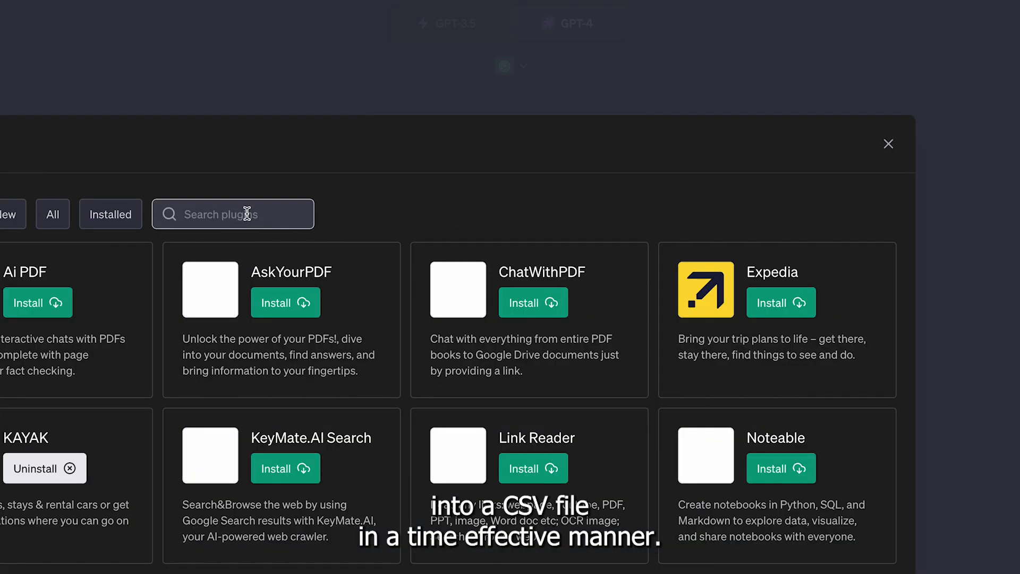
type("cs")
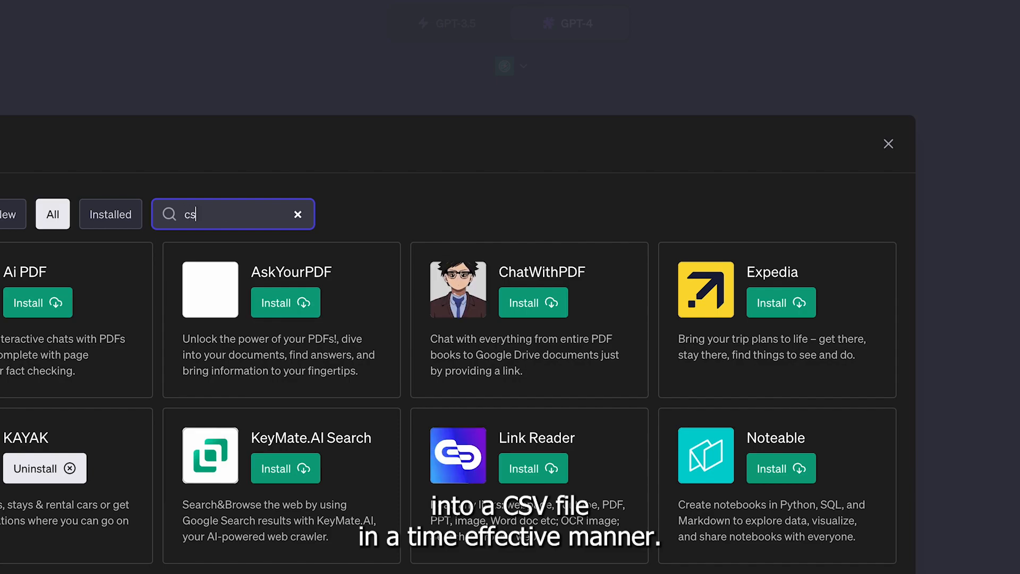
type("v")
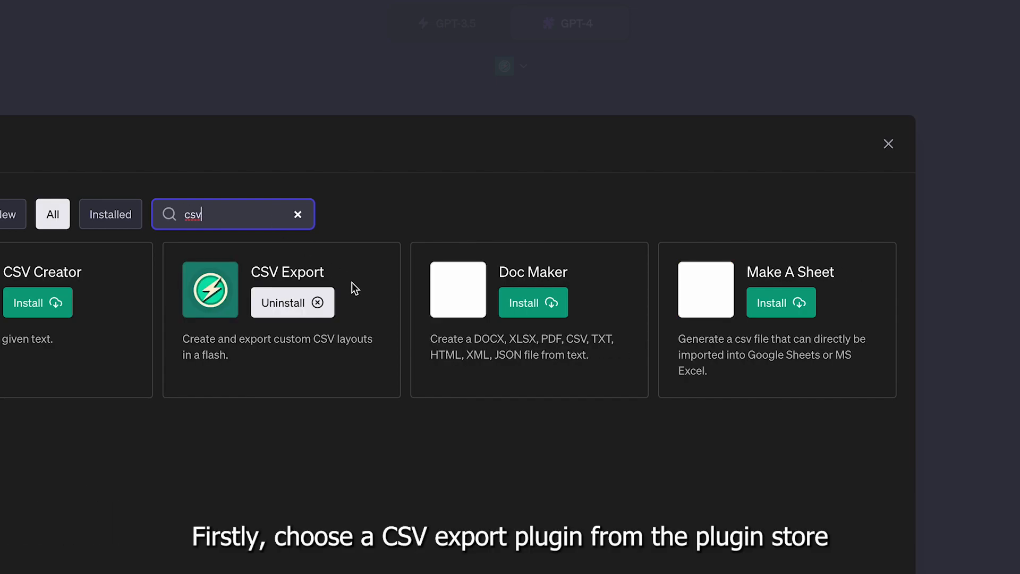
mouse_move(878, 179)
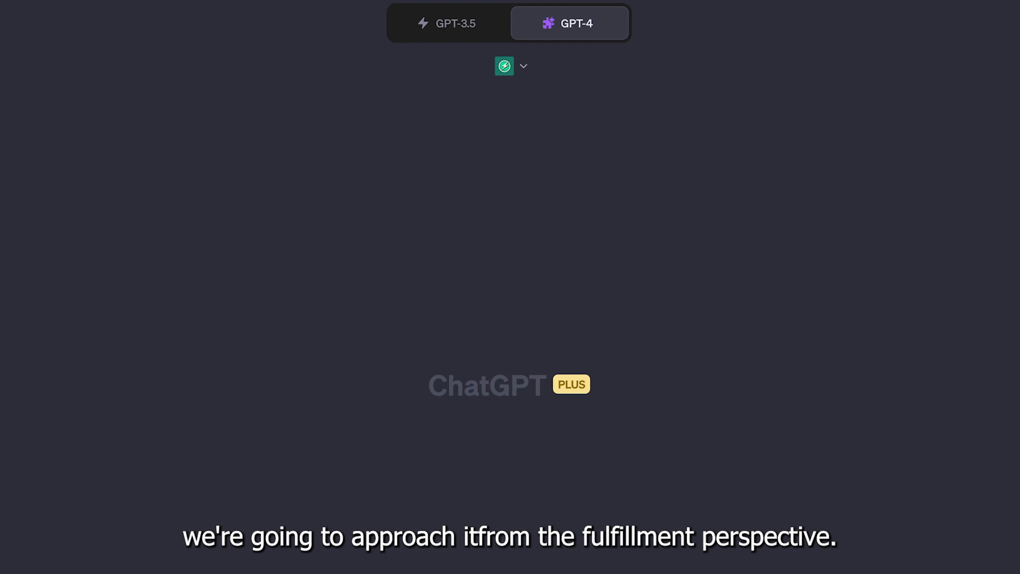
mouse_move(668, 546)
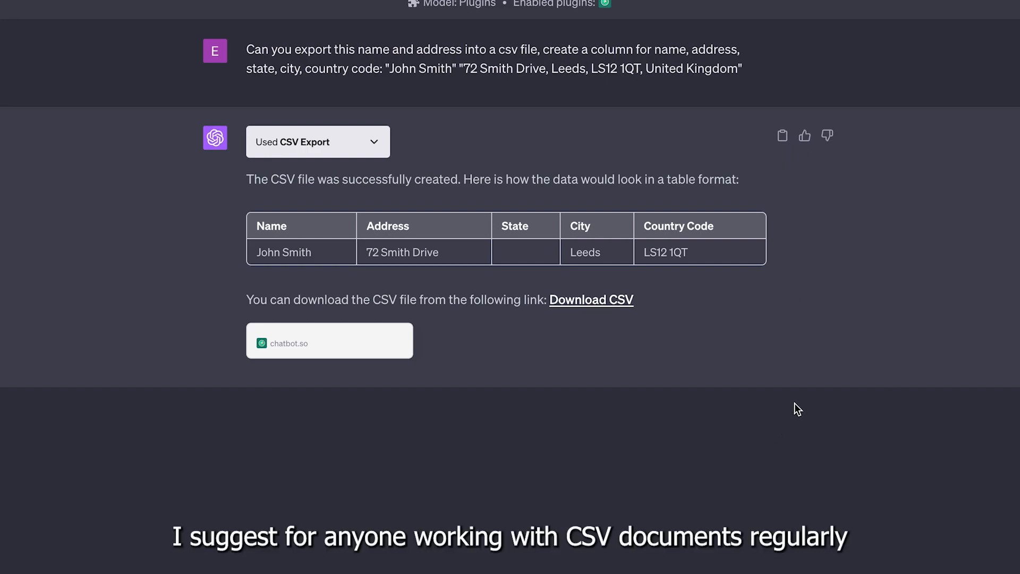
mouse_move(612, 314)
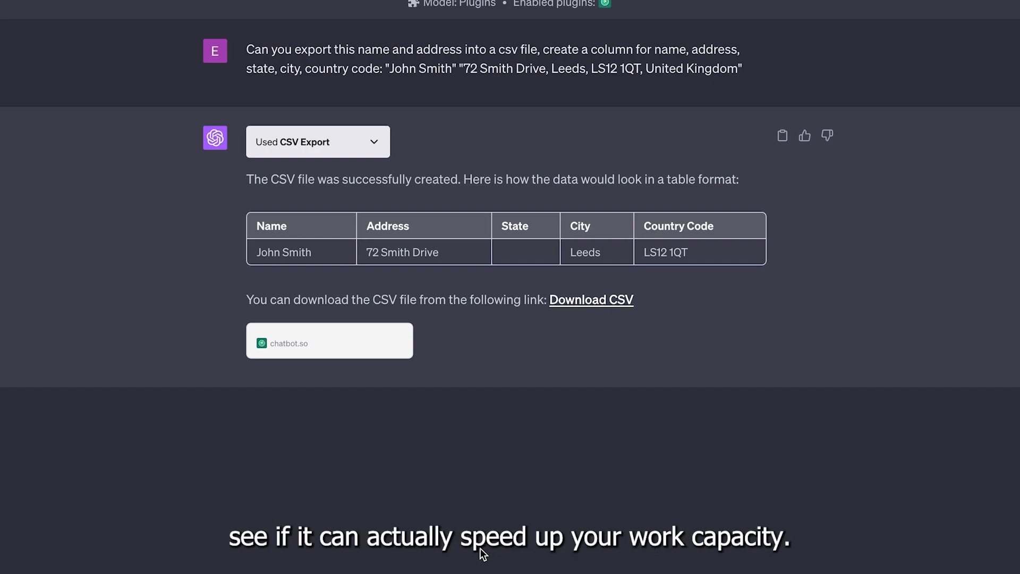
mouse_move(483, 554)
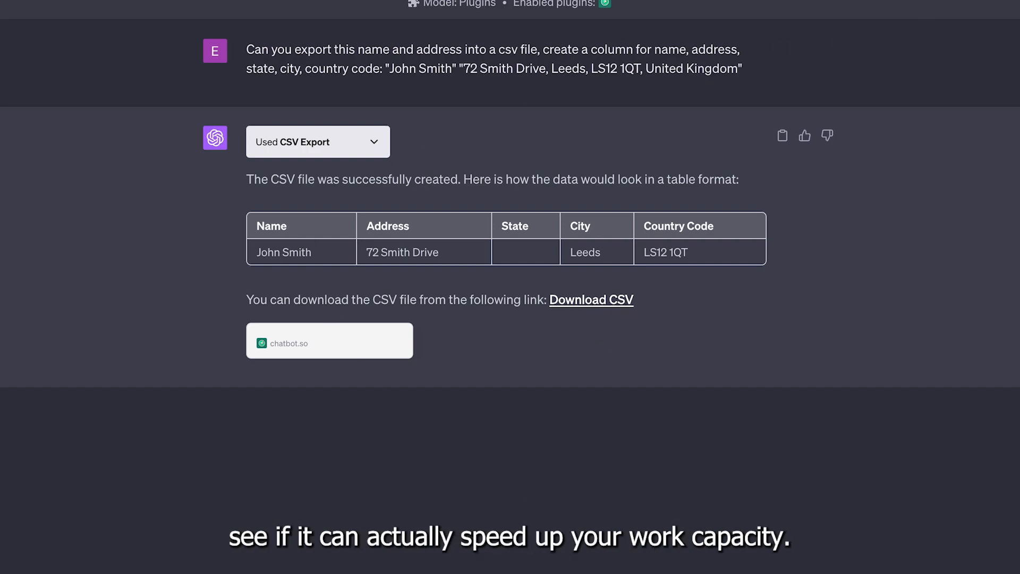